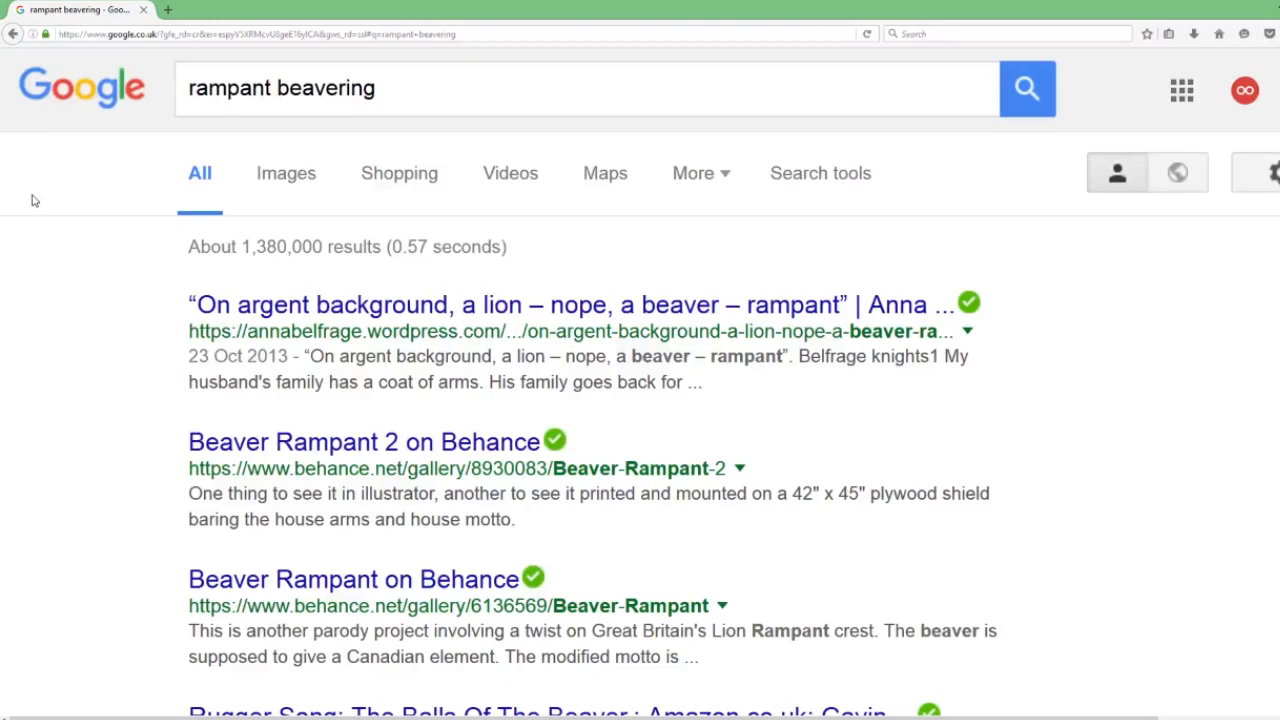
Step: Switch to the Twitter tab and scroll through the home timeline feed
left_click(75, 10)
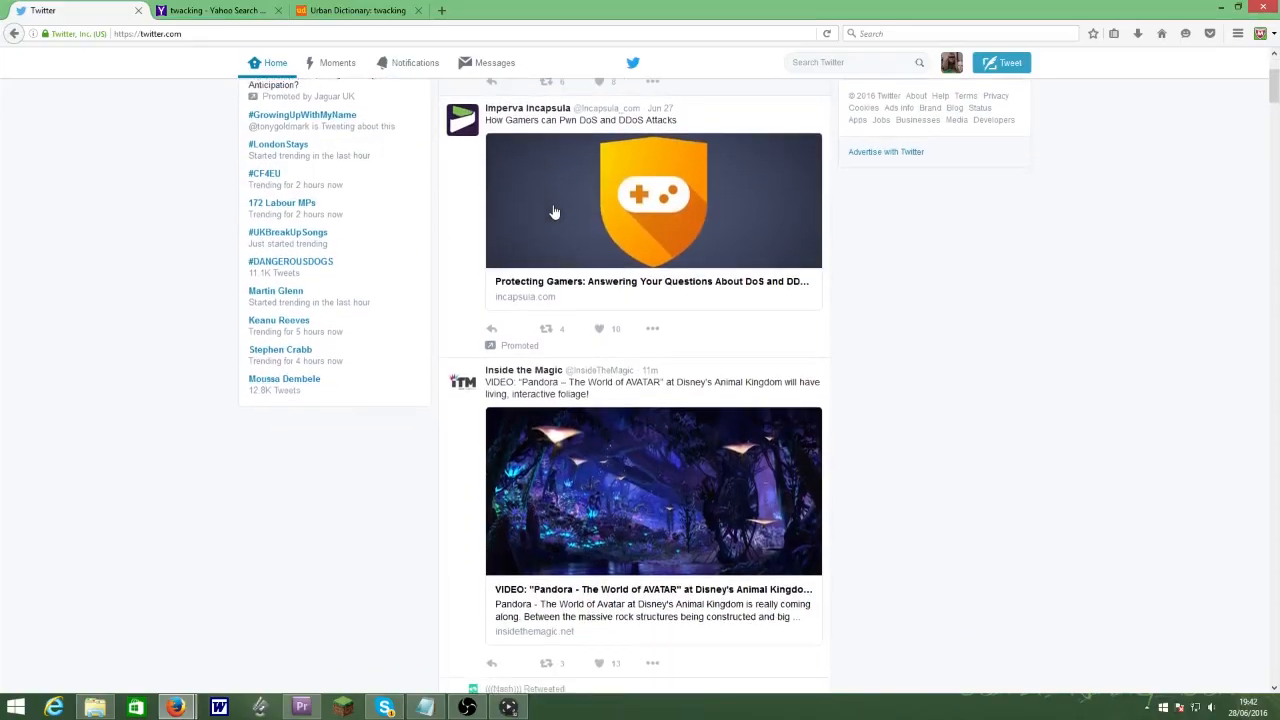
scroll("down", 3)
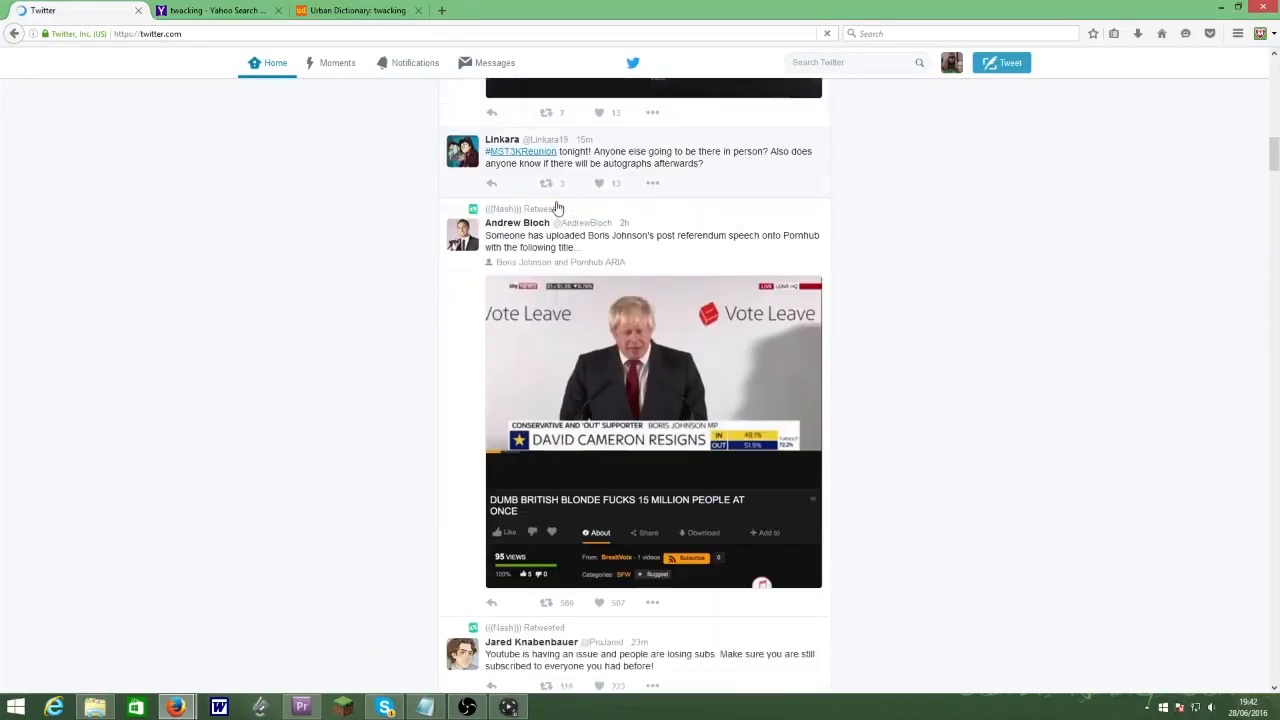
left_click(414, 62)
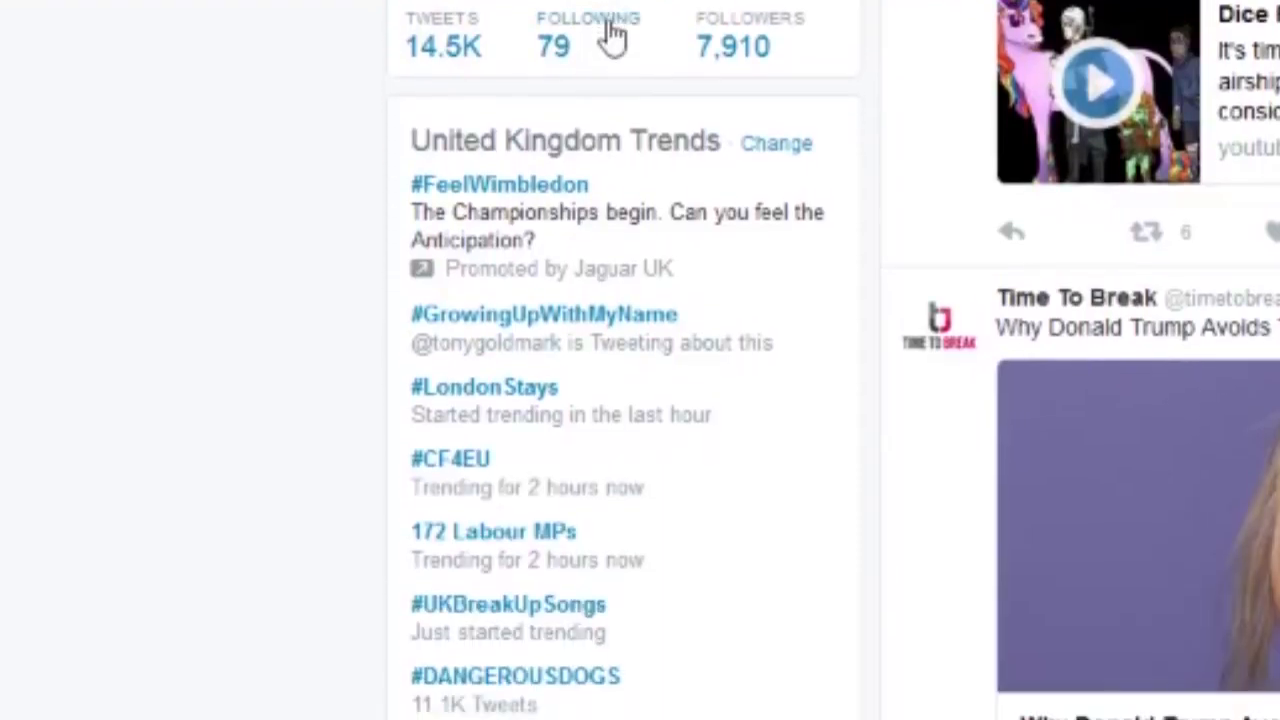
scroll("down", 3)
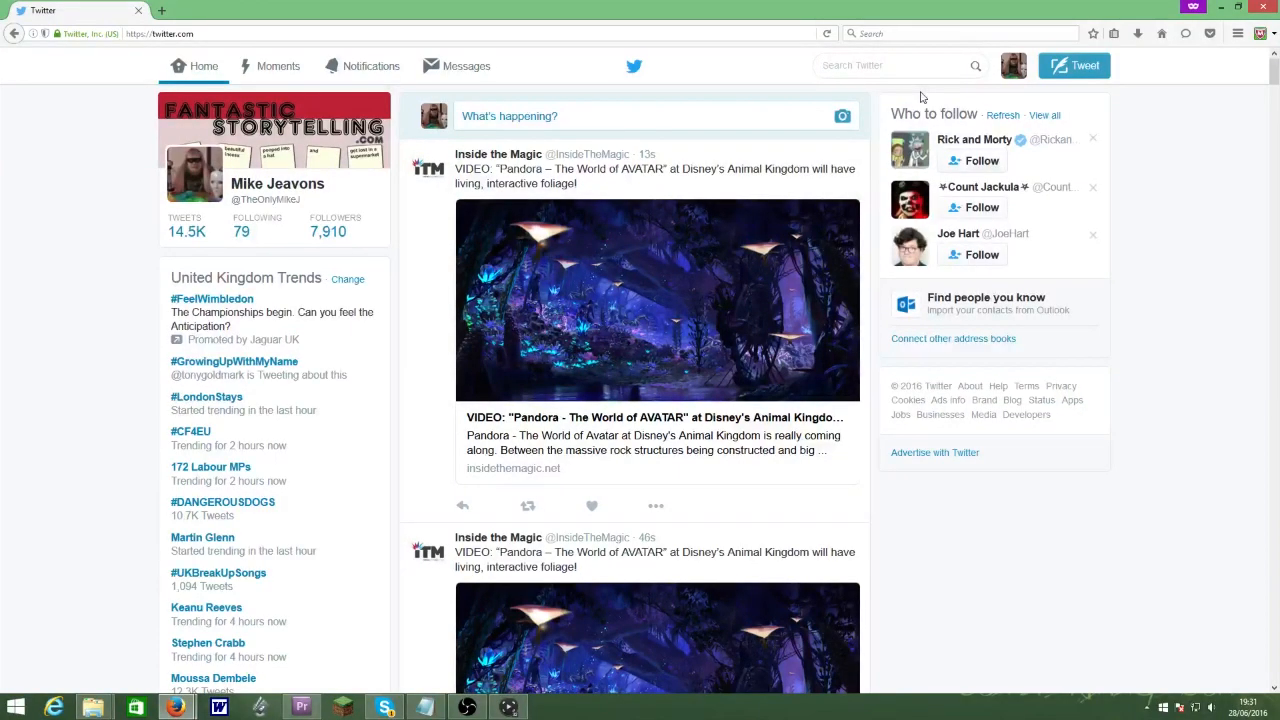
Step: Search 'blatent traders' and 'onomatopoeia traders', viewing the Live results for each
type("bla")
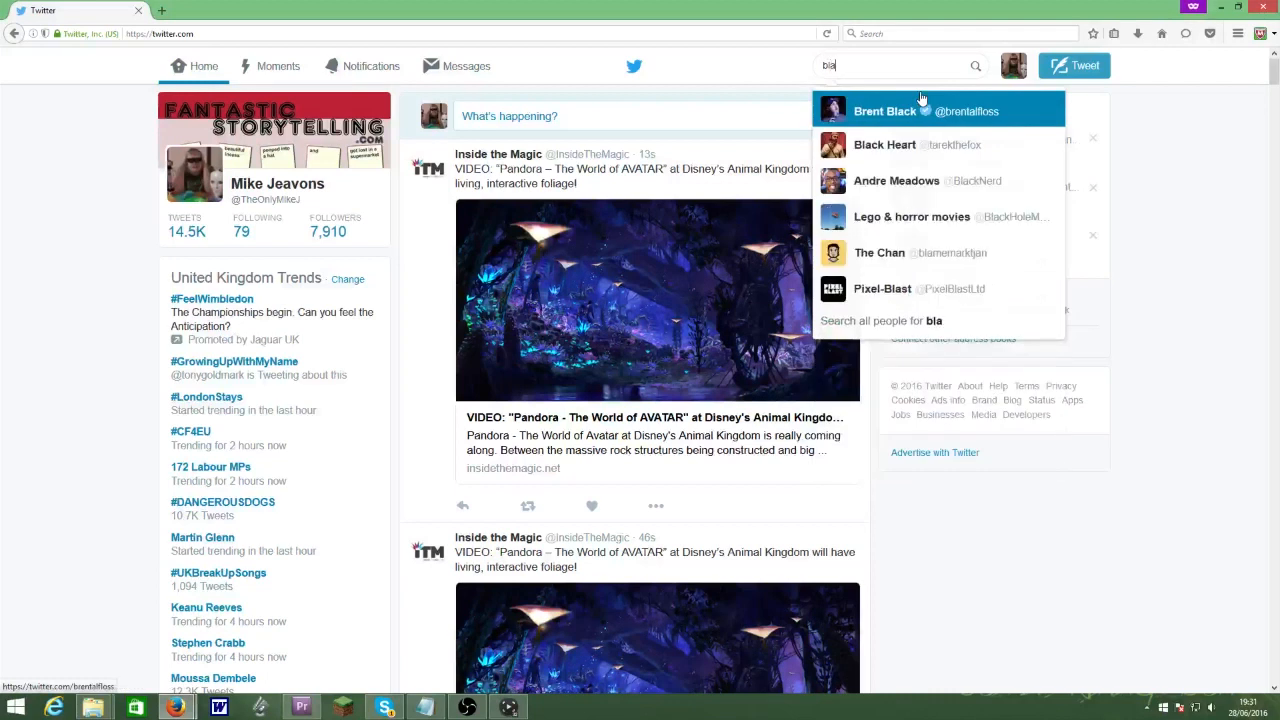
type("blatent traders")
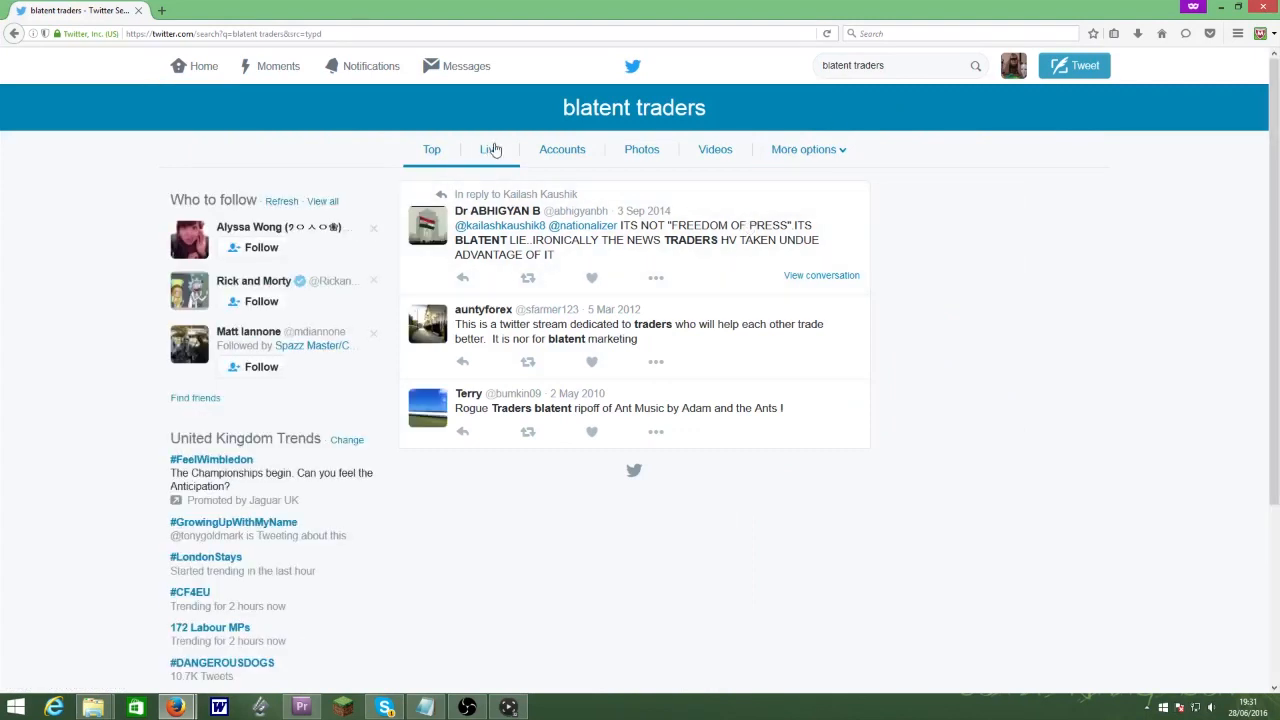
left_click(489, 149)
type("onomatopoeia")
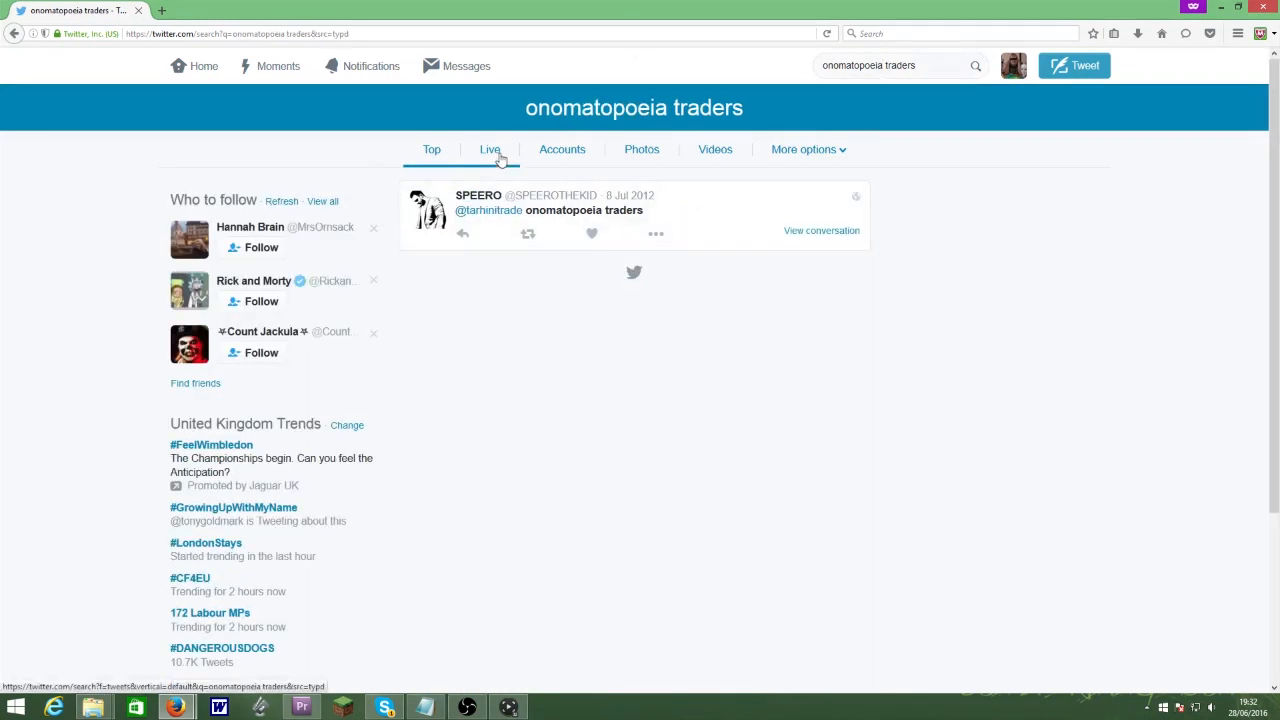
left_click(490, 149)
type("poopy harem")
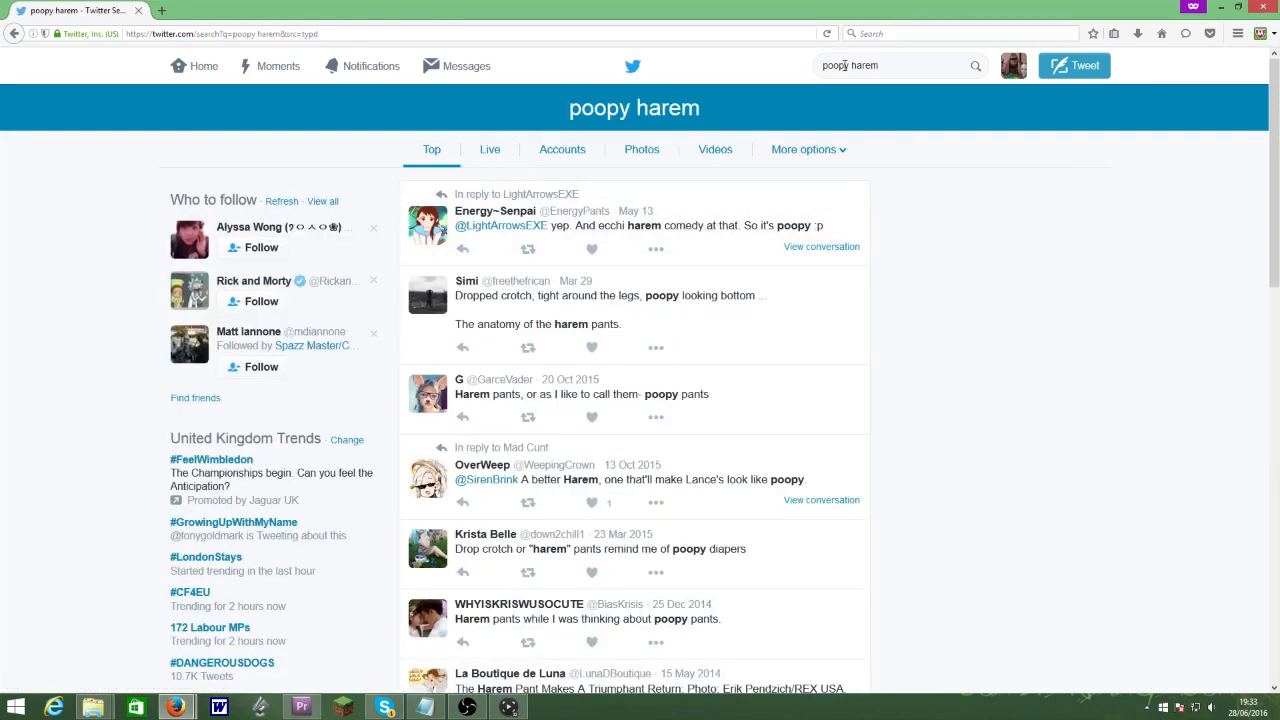
Step: Edit the search from 'poopy harem' to 'poopless harem', which returns no results
left_click(890, 65)
type("less")
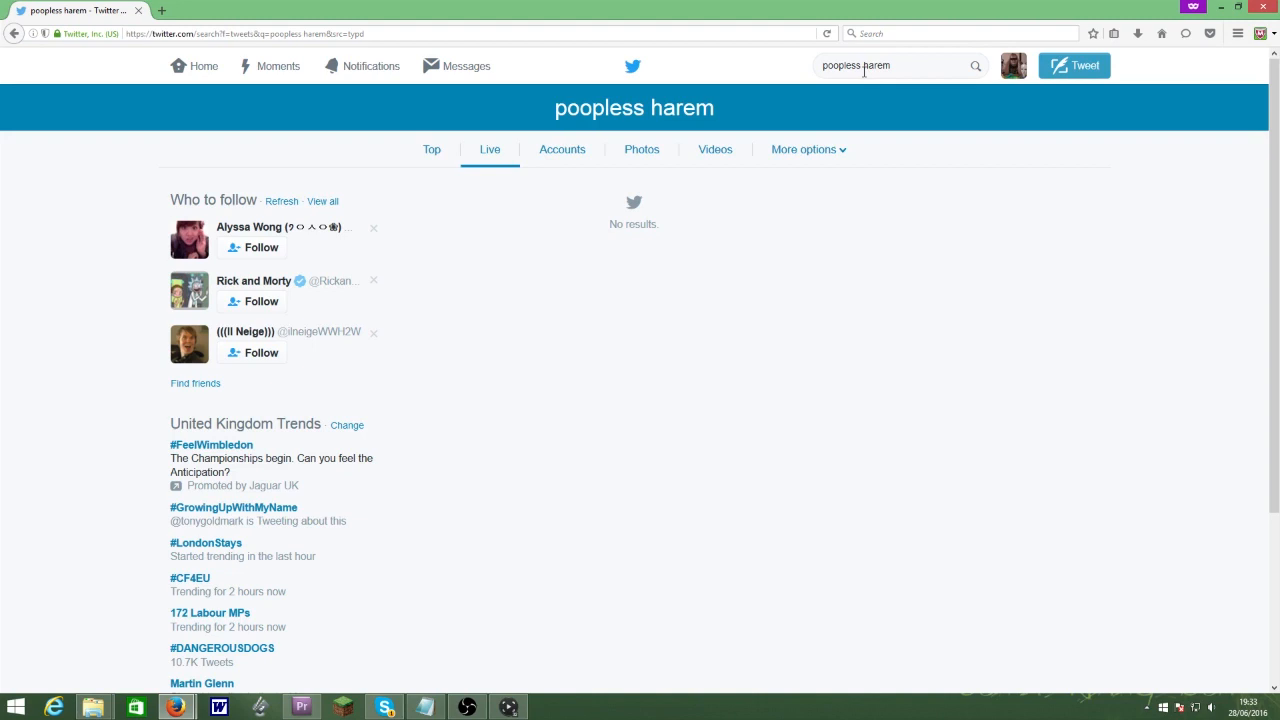
left_click(890, 65)
type("chicklet turnip")
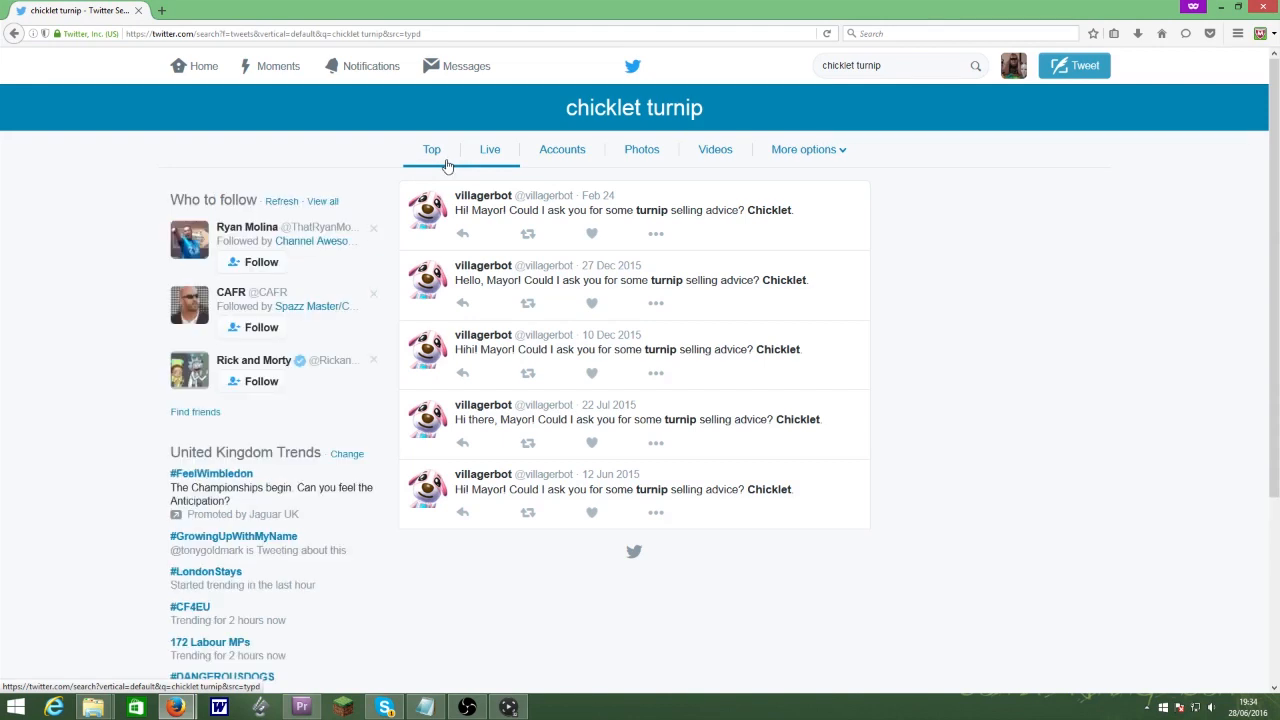
mouse_move(431, 149)
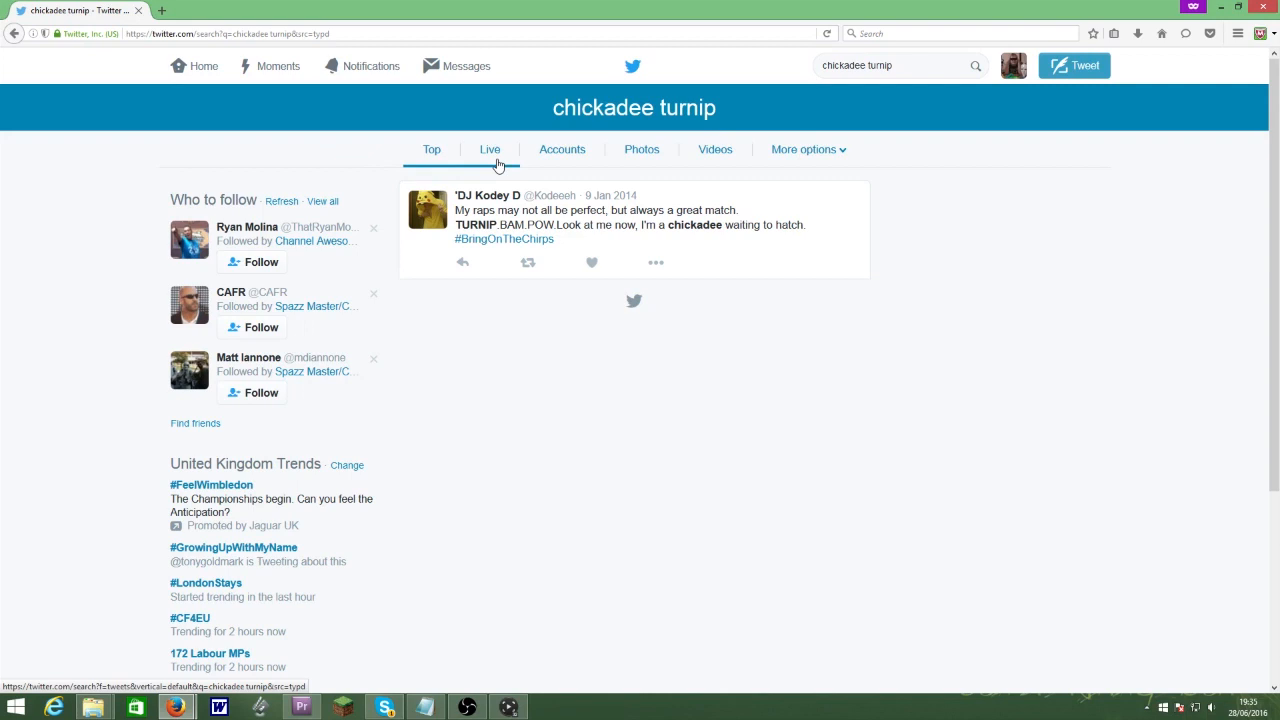
Step: View Live results for 'chickadee turnip', then search 'hostage potato' and view its latest tweets
left_click(489, 149)
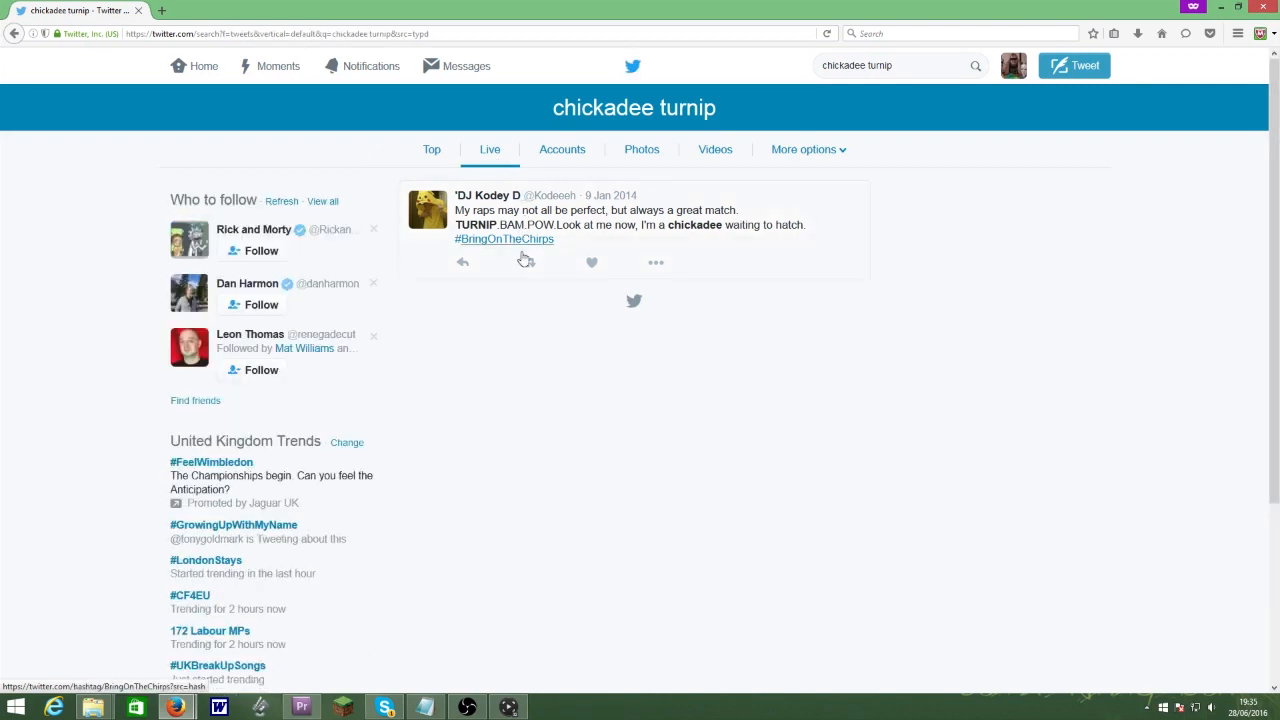
type("hostage potato")
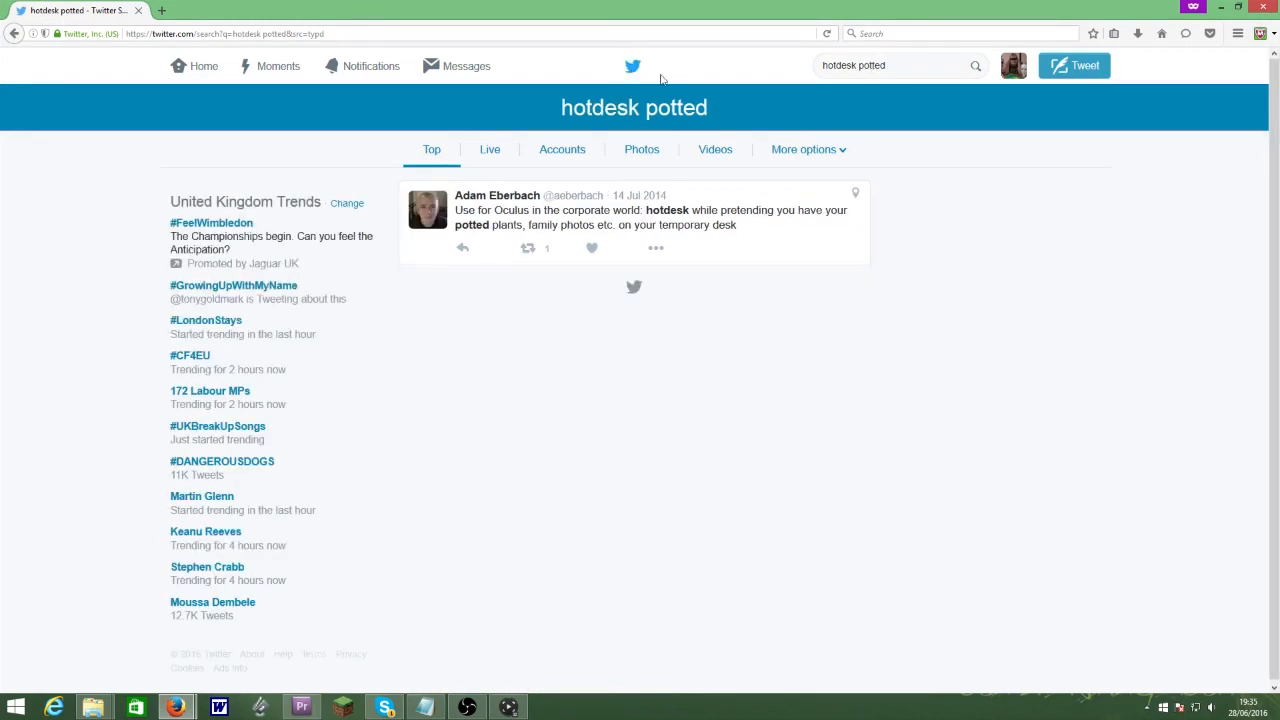
left_click(490, 149)
type("tickle tremble")
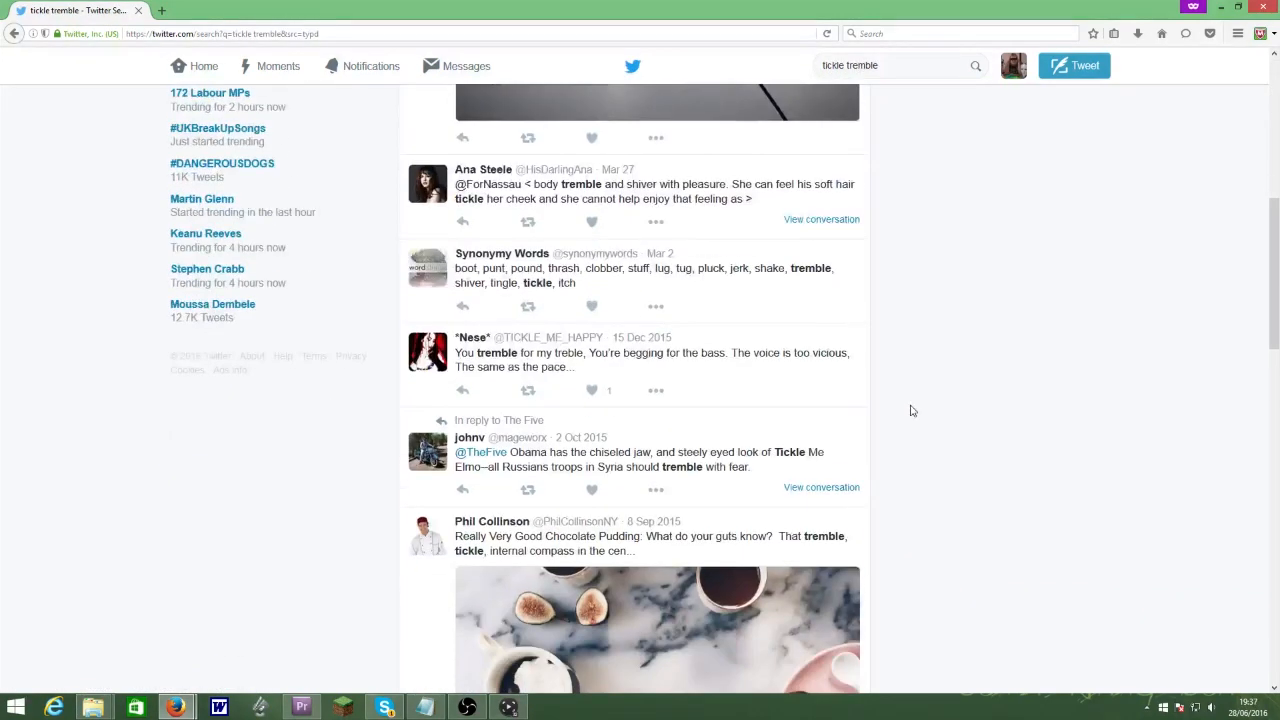
Step: View Live results for 'tickly tremble' and 'chews anuses', each with a single tweet
left_click(490, 149)
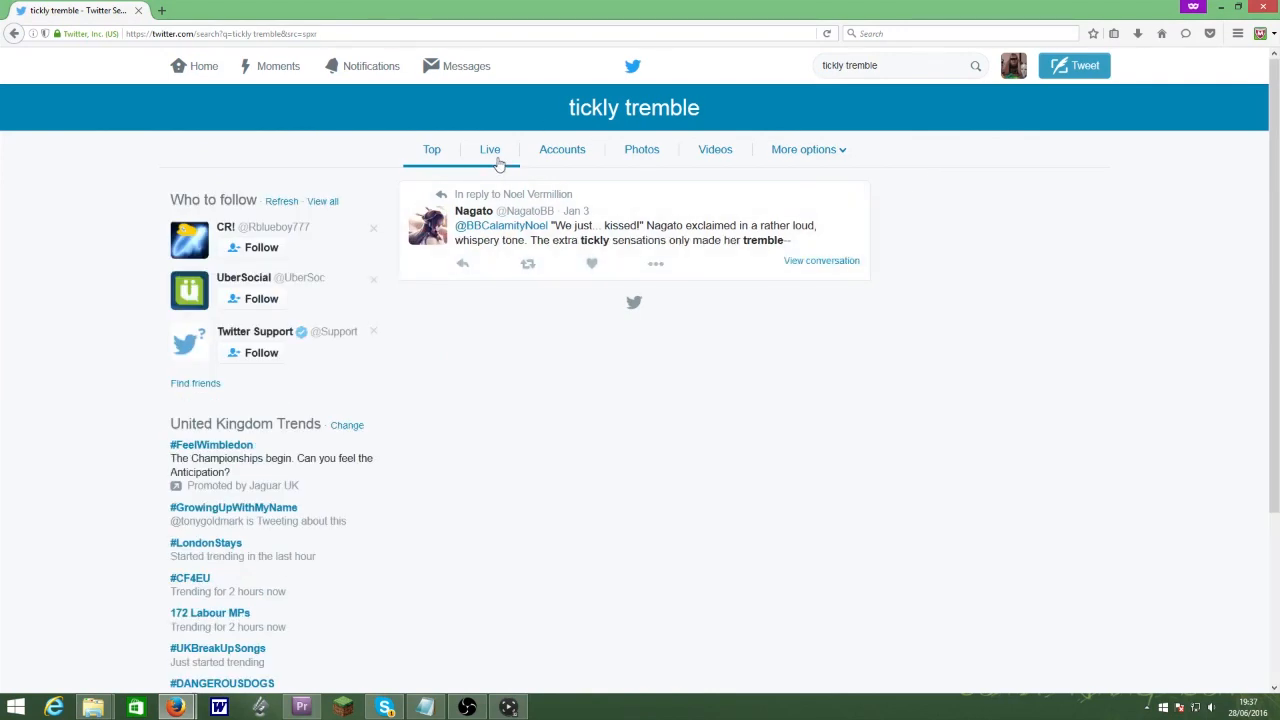
left_click(490, 149)
type("chewing anuses")
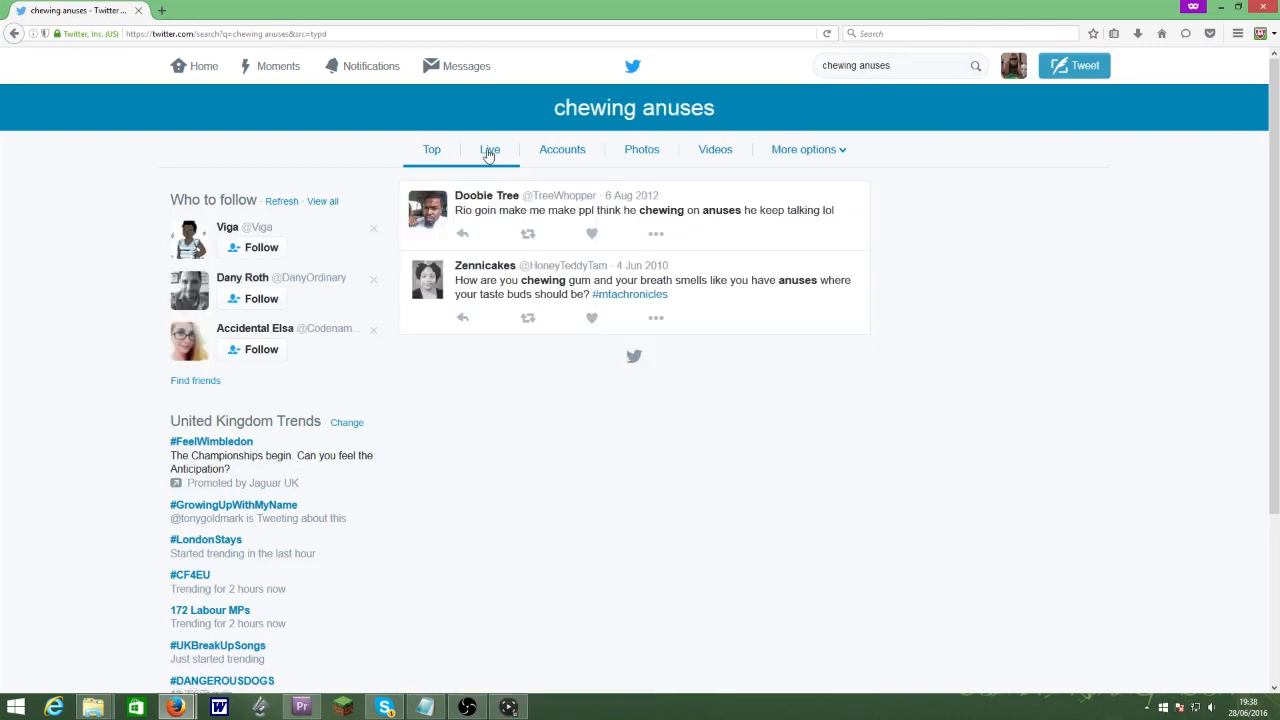
left_click(490, 149)
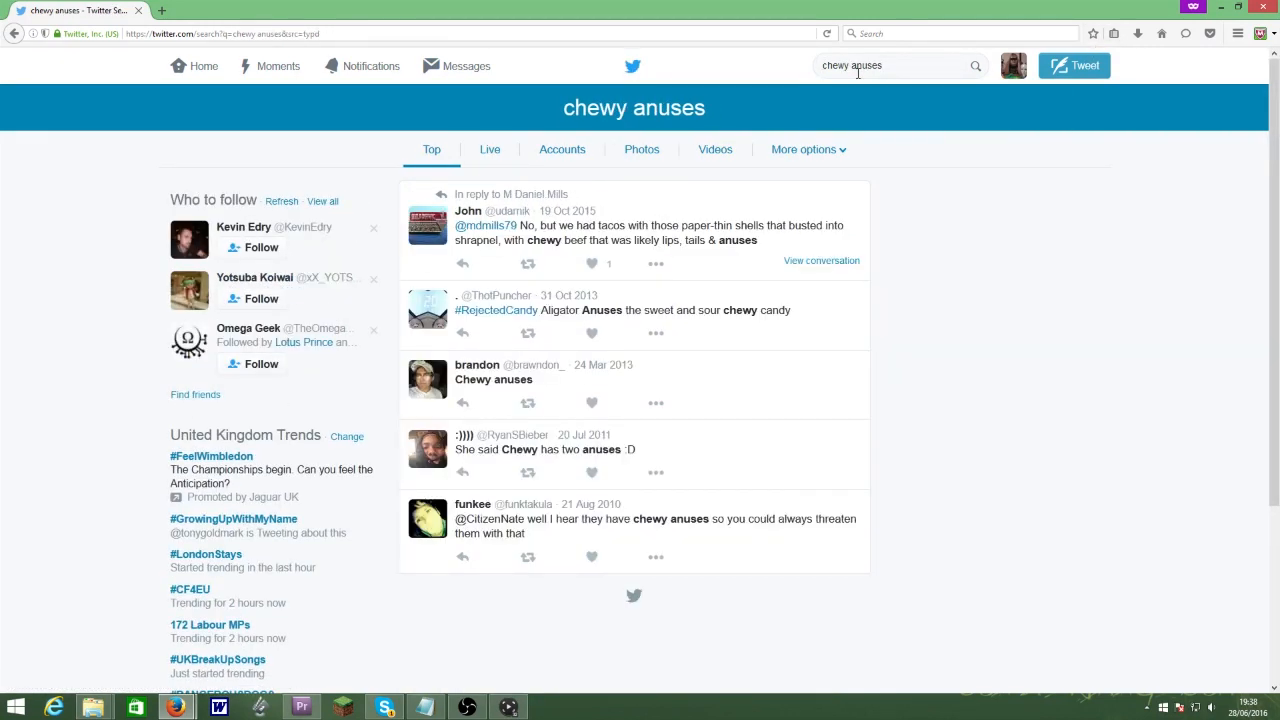
left_click(890, 65)
type("s")
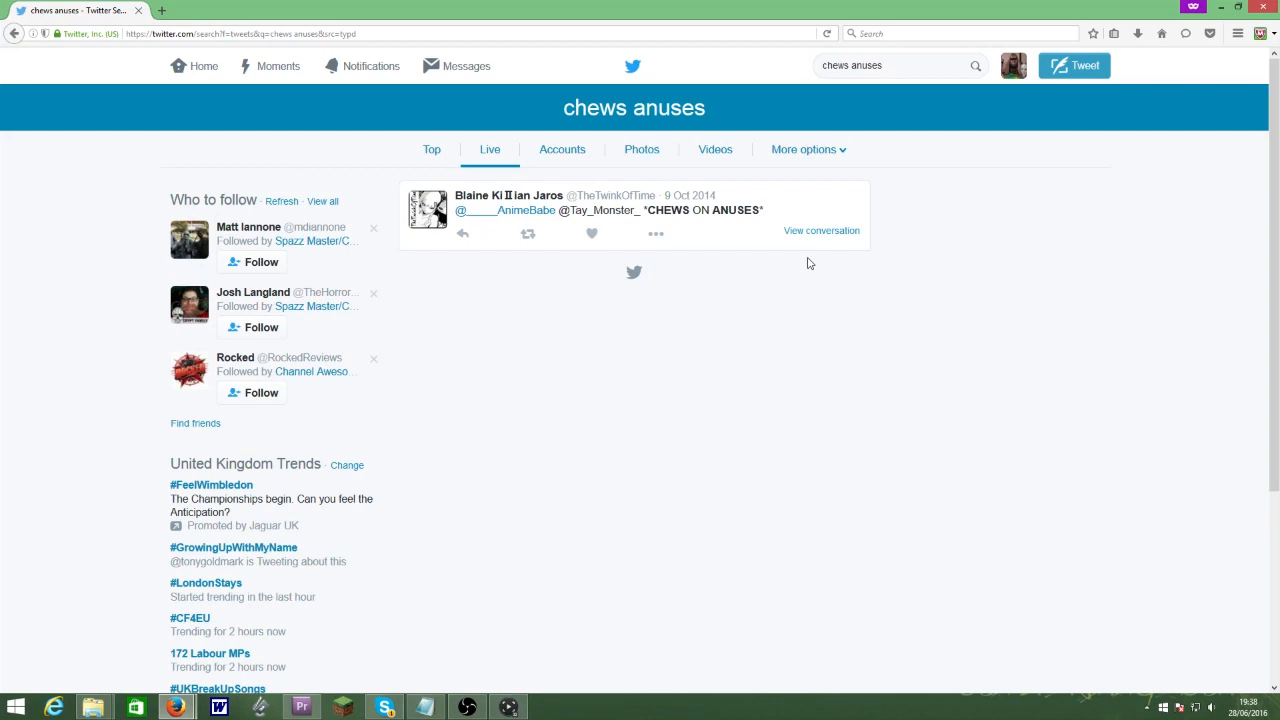
Step: Reply to the single 'chews anuses' tweet, adding #TWACKED after the mentions
left_click(462, 233)
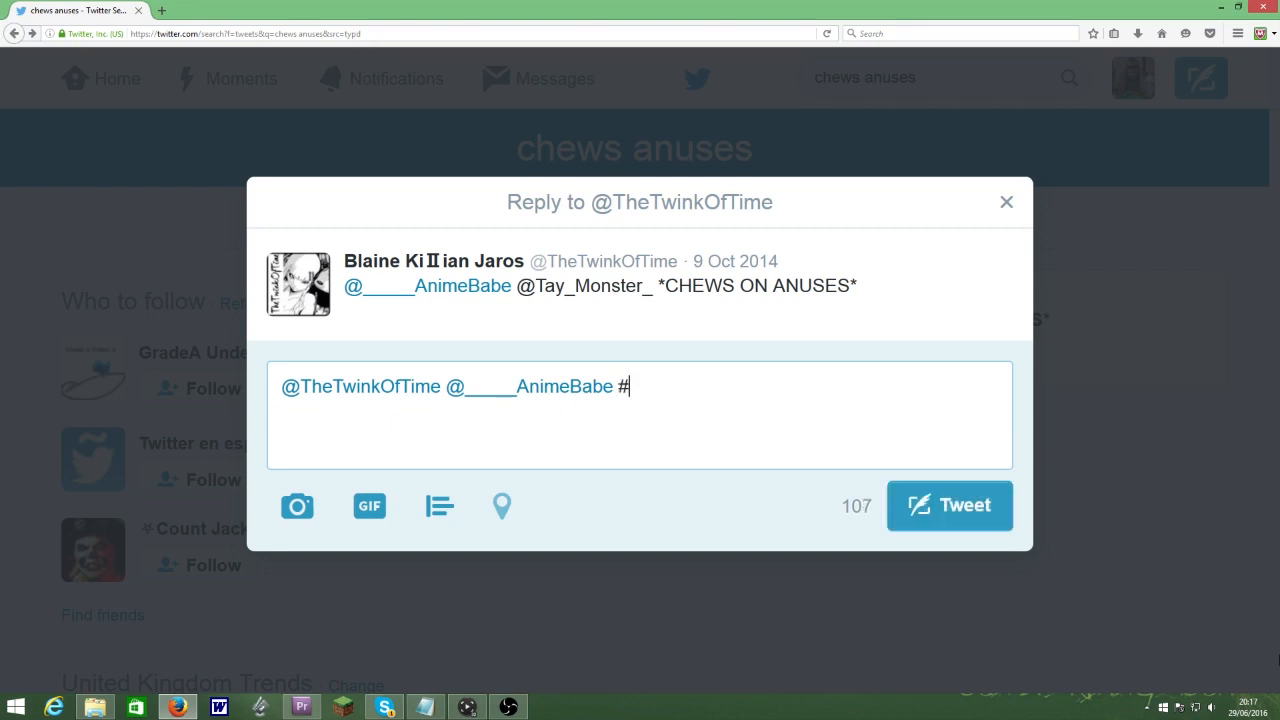
type("TWACKED")
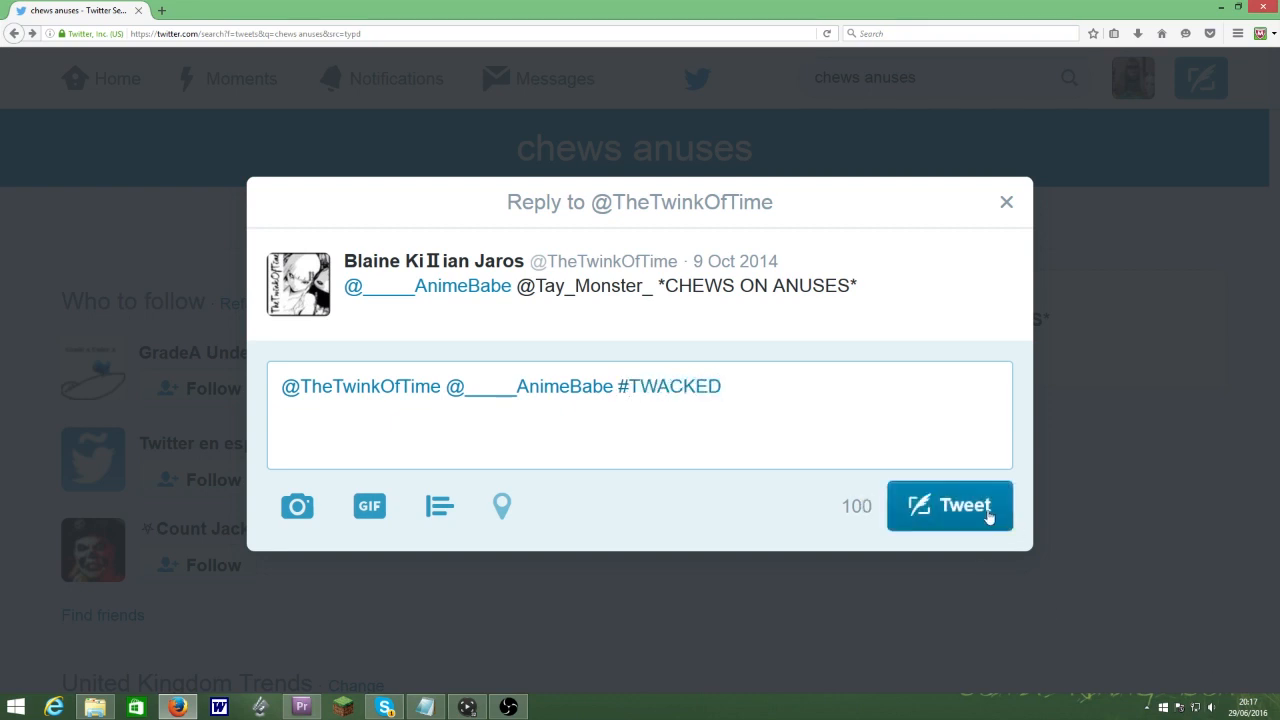
left_click(949, 505)
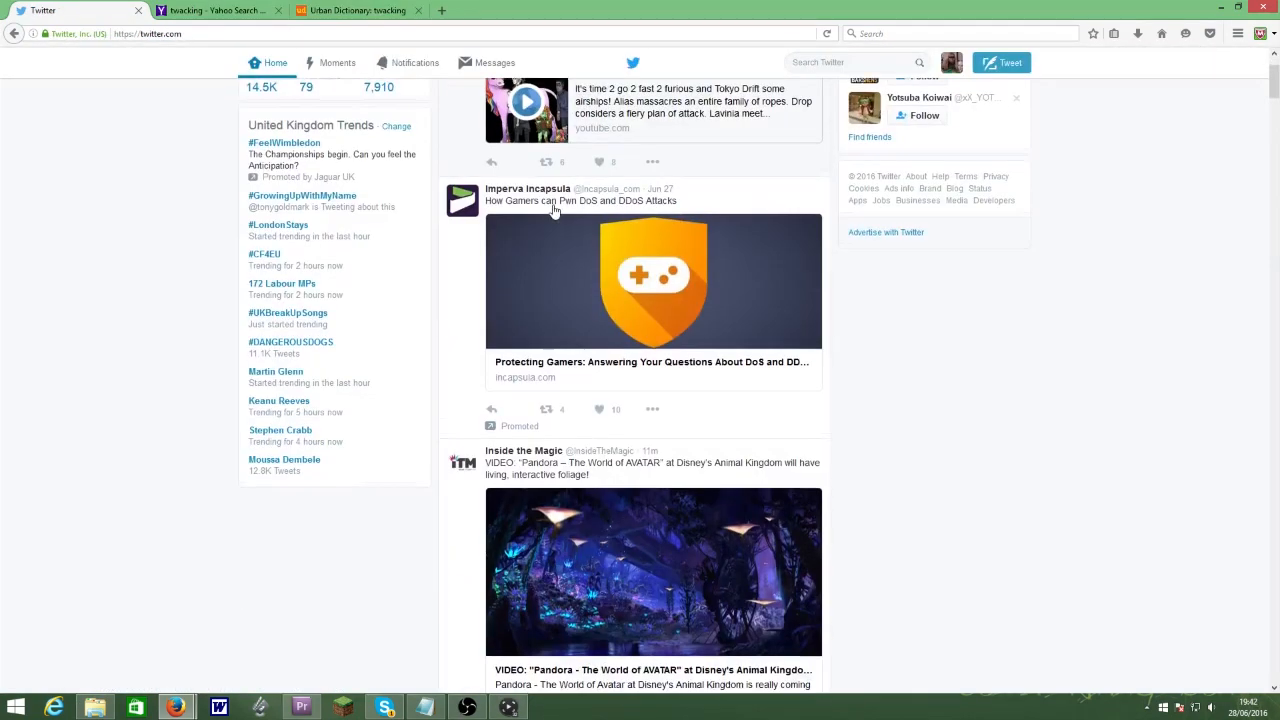
Step: Scroll the home feed, then search 'pooped harpooning' in the search box
scroll("down", 3)
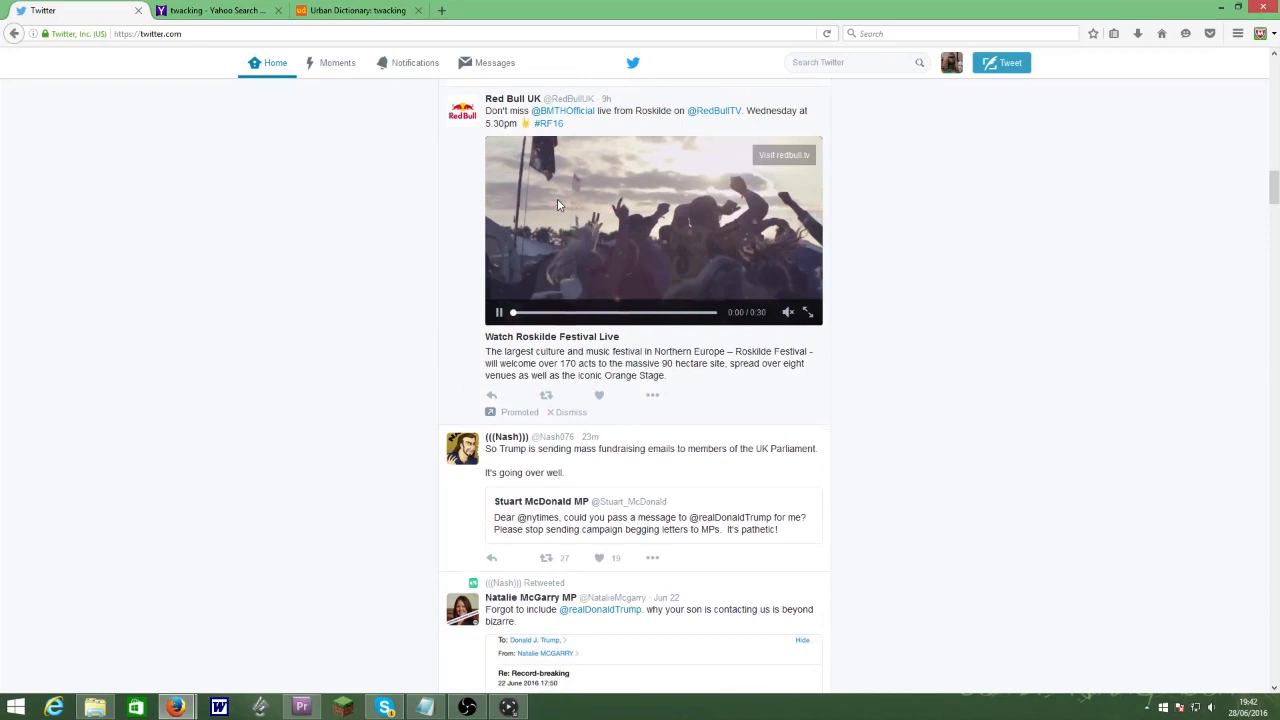
type("pooped harpooning")
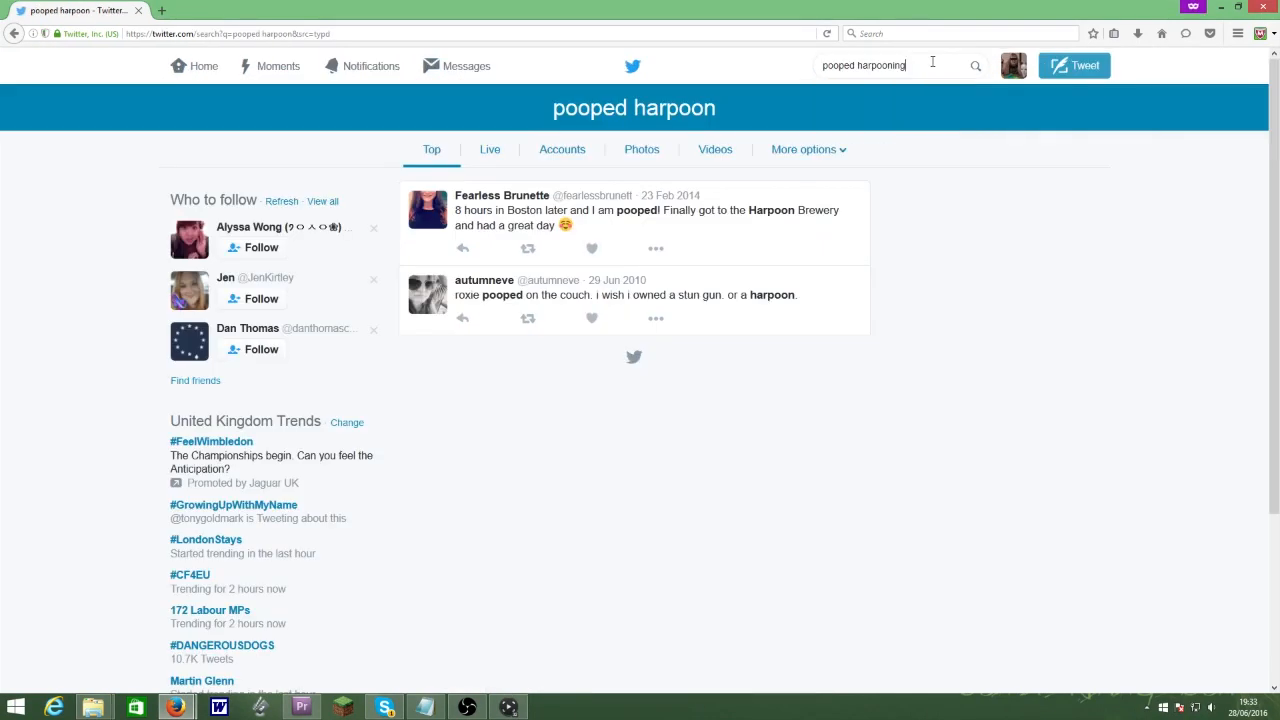